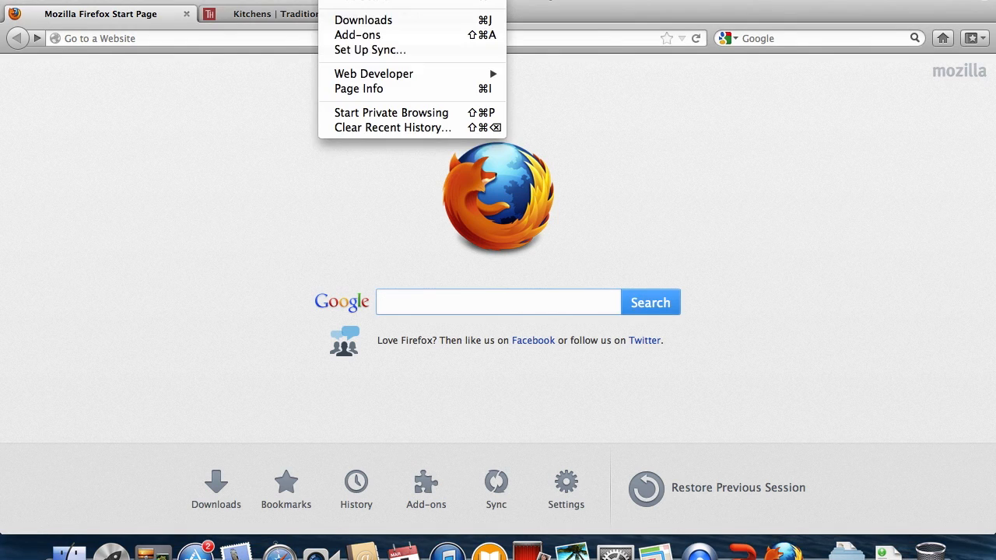
Open the Add-ons Manager from the Tools menu
{"action": "left_click", "coordinate": [357, 34]}
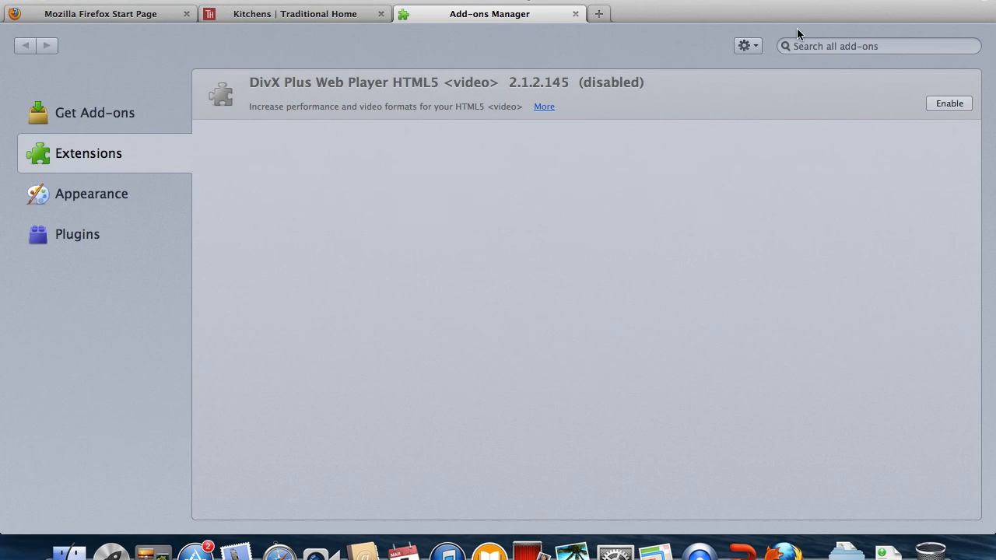
Search add-ons for 'pinterest' and install Pinterest Pin Button
{"action": "type", "text": "pinterest"}
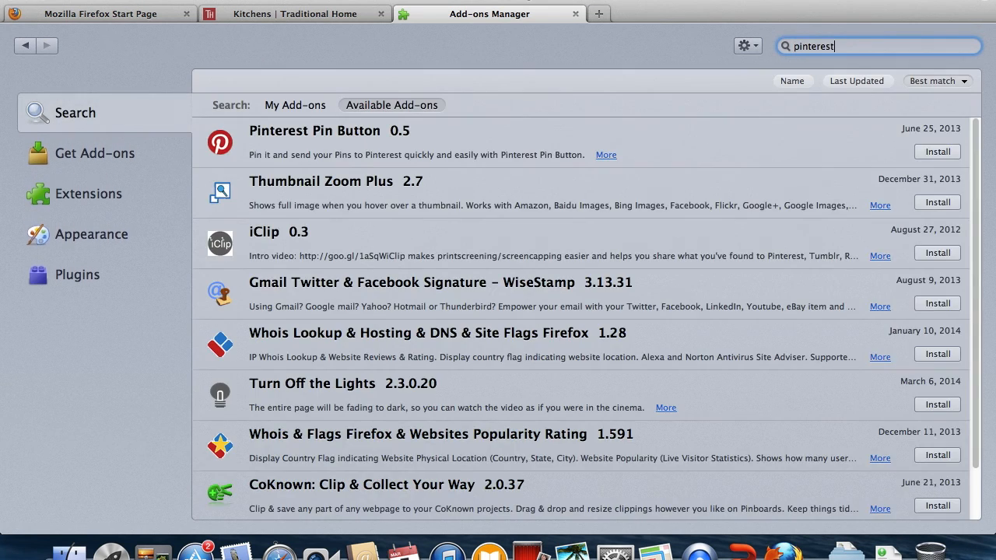
{"action": "mouse_move", "coordinate": [272, 138]}
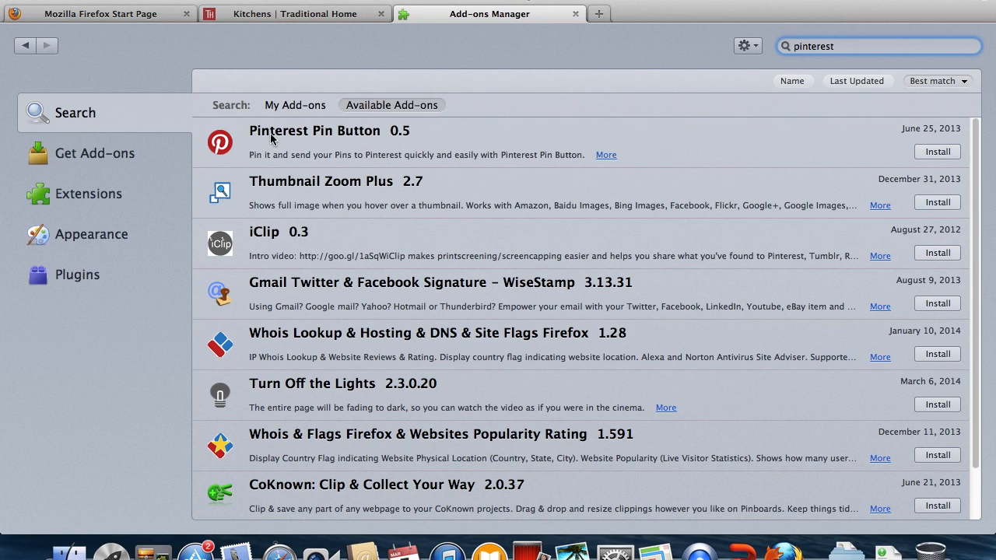
{"action": "mouse_move", "coordinate": [869, 163]}
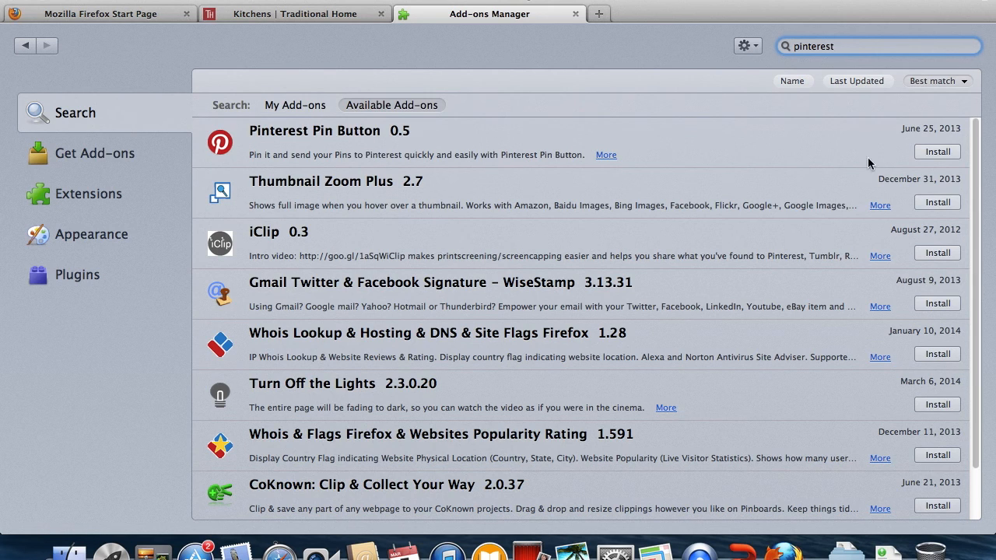
{"action": "left_click", "coordinate": [936, 152]}
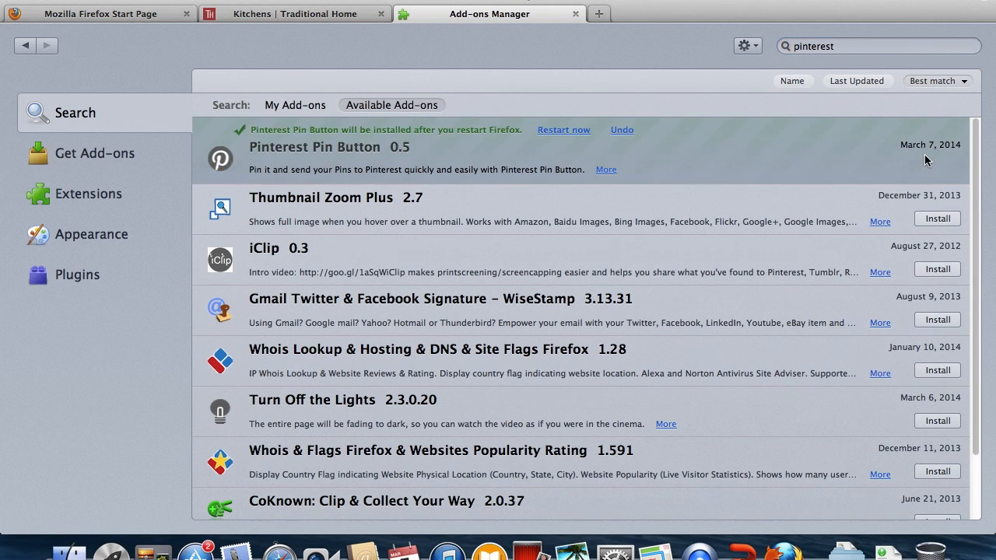
{"action": "mouse_move", "coordinate": [572, 146]}
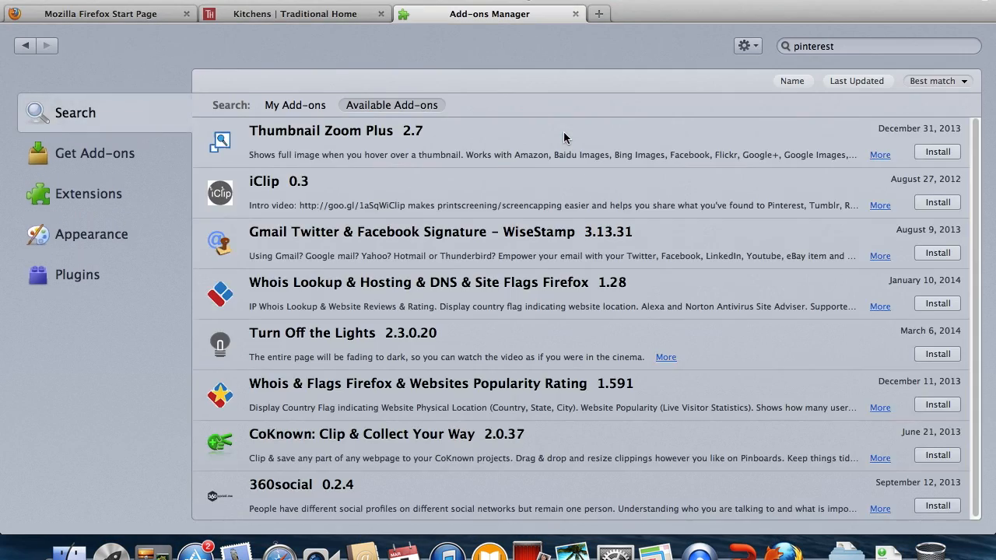
Restart Firefox to finish the install and return to the Kitchens | Traditional Home tab
{"action": "left_click", "coordinate": [575, 13]}
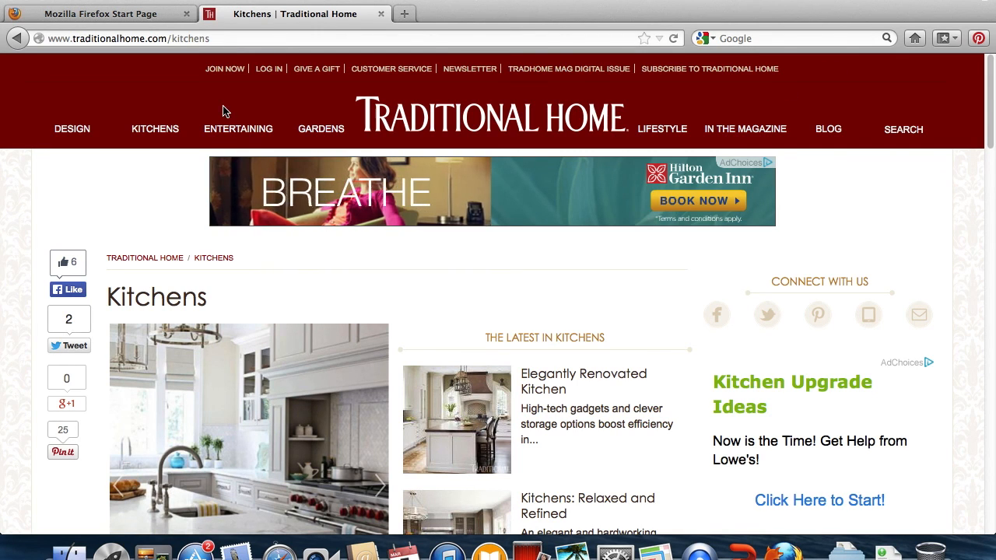
{"action": "left_click", "coordinate": [155, 128]}
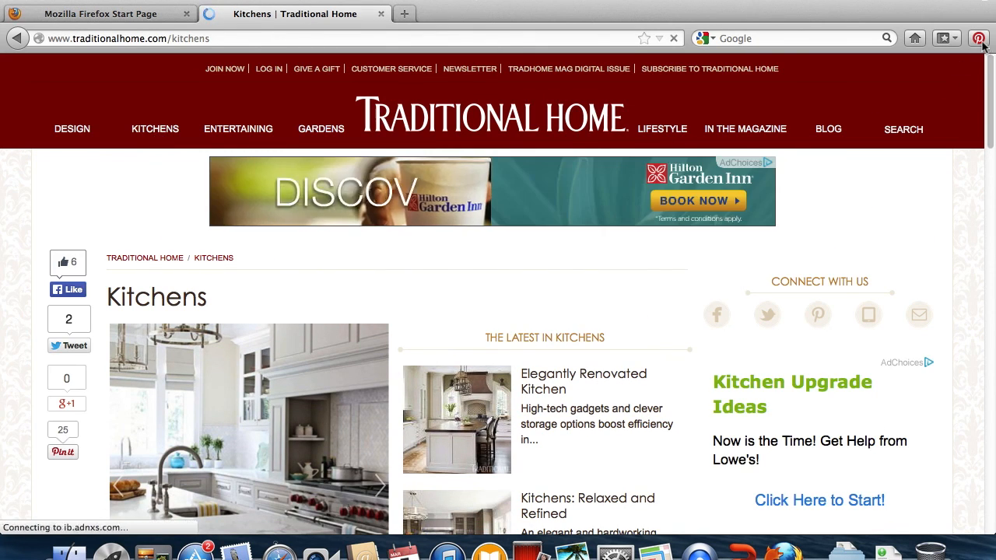
Pin the first 515 x 515 white kitchen image from the page
{"action": "left_click", "coordinate": [979, 38]}
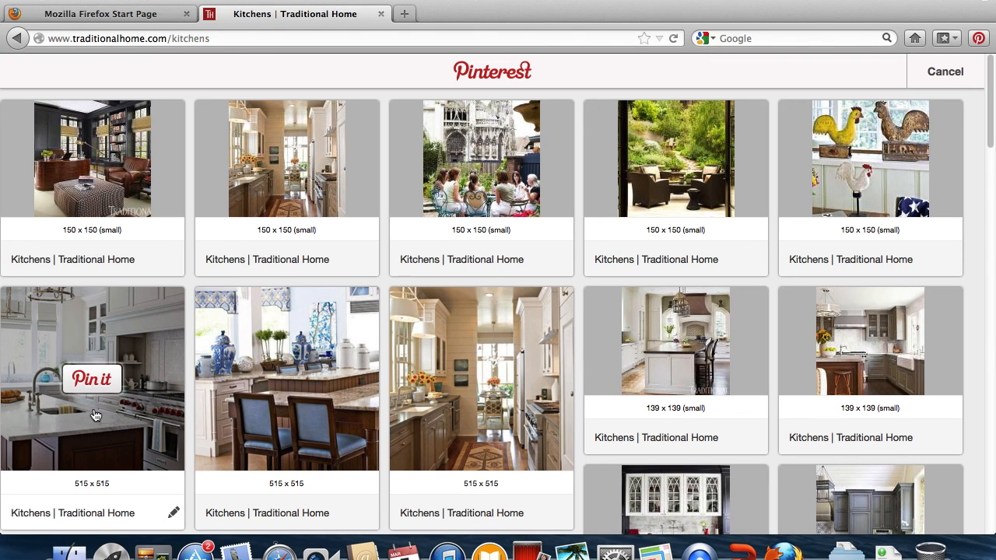
{"action": "mouse_move", "coordinate": [105, 393]}
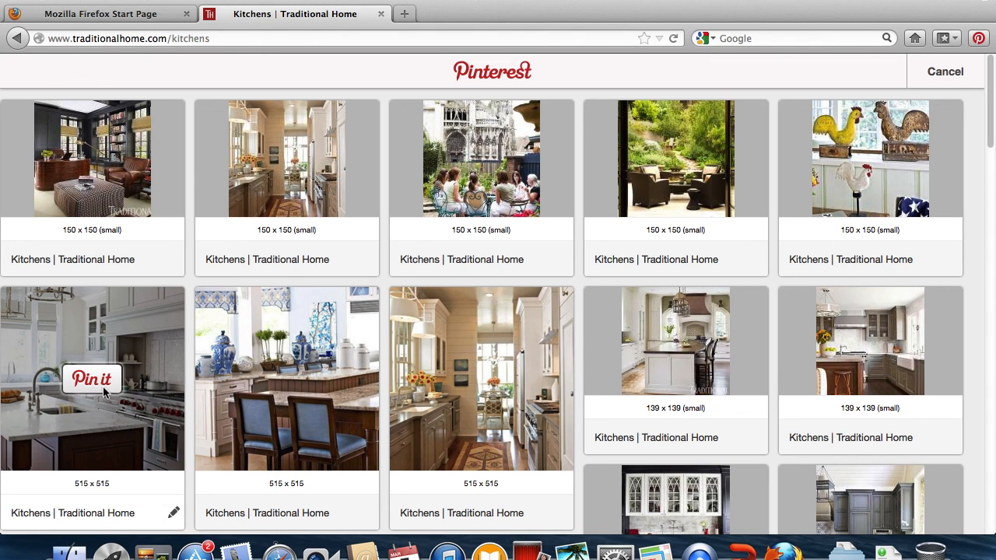
{"action": "left_click", "coordinate": [91, 378]}
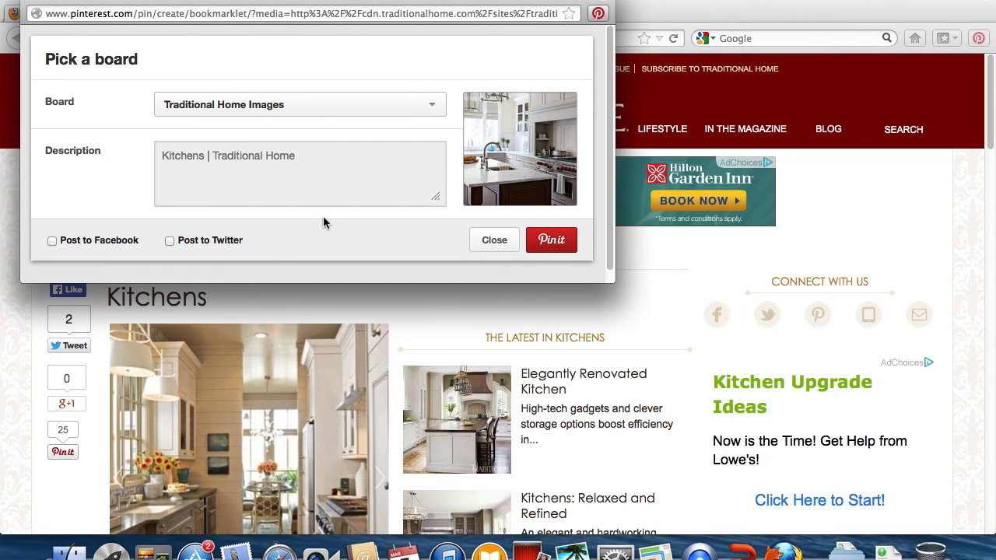
{"action": "mouse_move", "coordinate": [338, 220]}
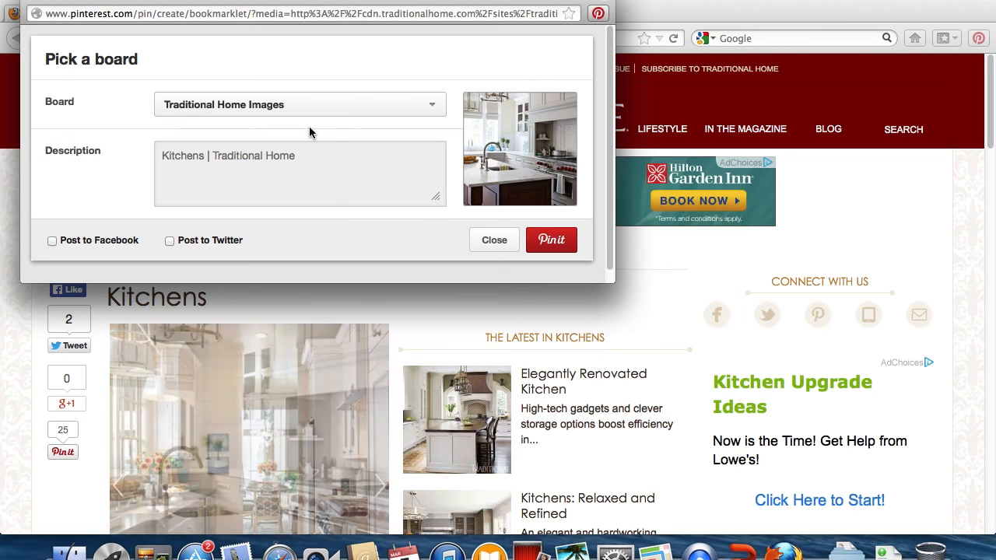
Select the Traditional Home Images board and save the pin
{"action": "left_click", "coordinate": [300, 105]}
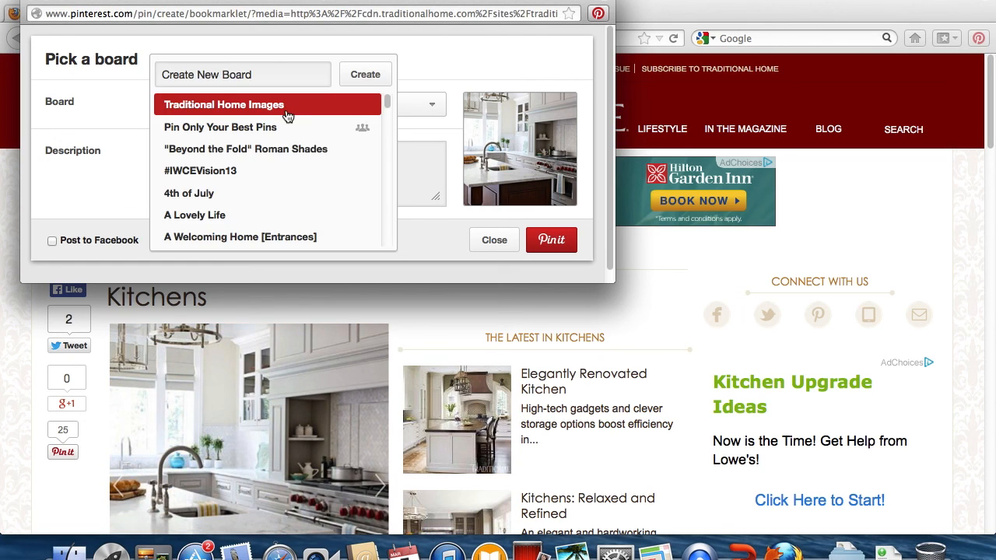
{"action": "mouse_move", "coordinate": [256, 170]}
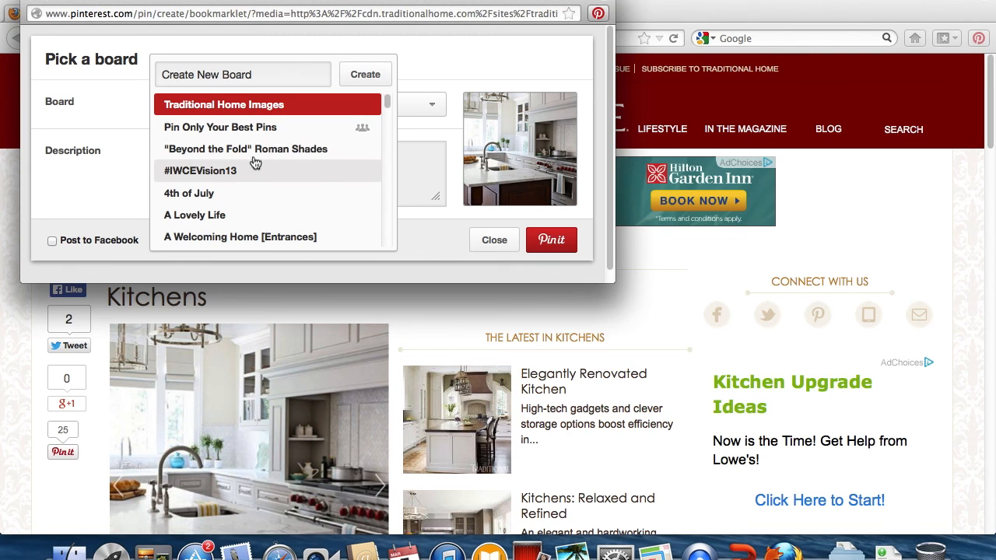
{"action": "left_click", "coordinate": [223, 104]}
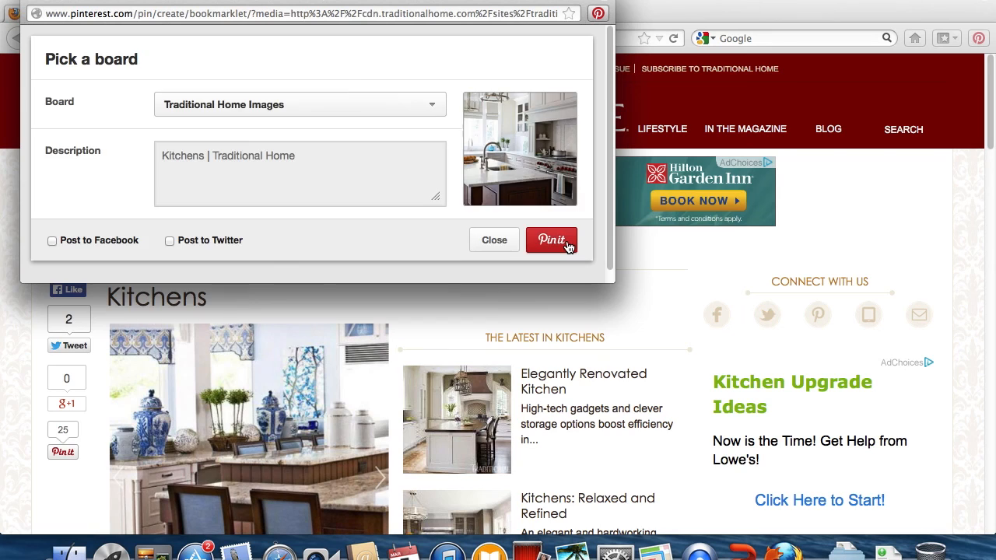
{"action": "left_click", "coordinate": [551, 240]}
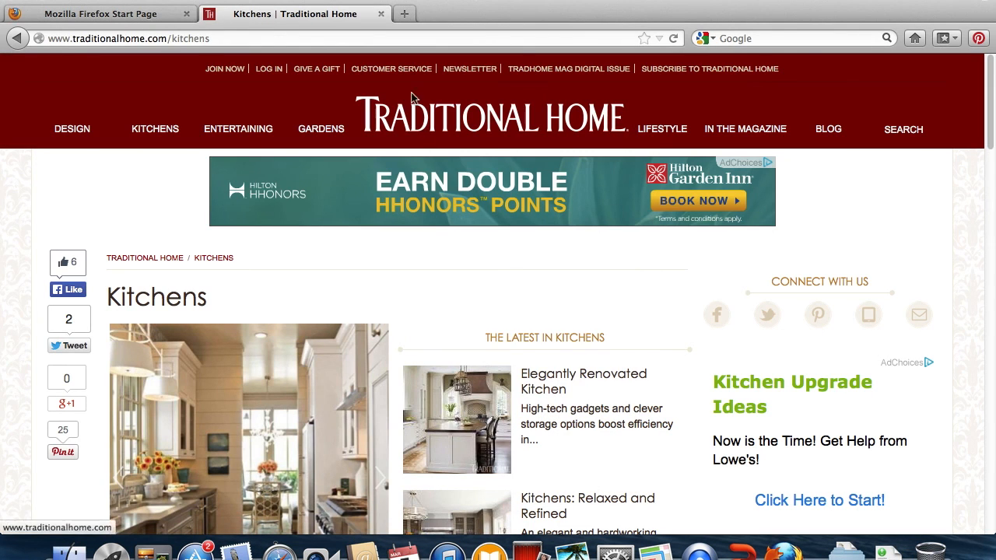
Close the Kitchens | Traditional Home tab
{"action": "left_click", "coordinate": [381, 14]}
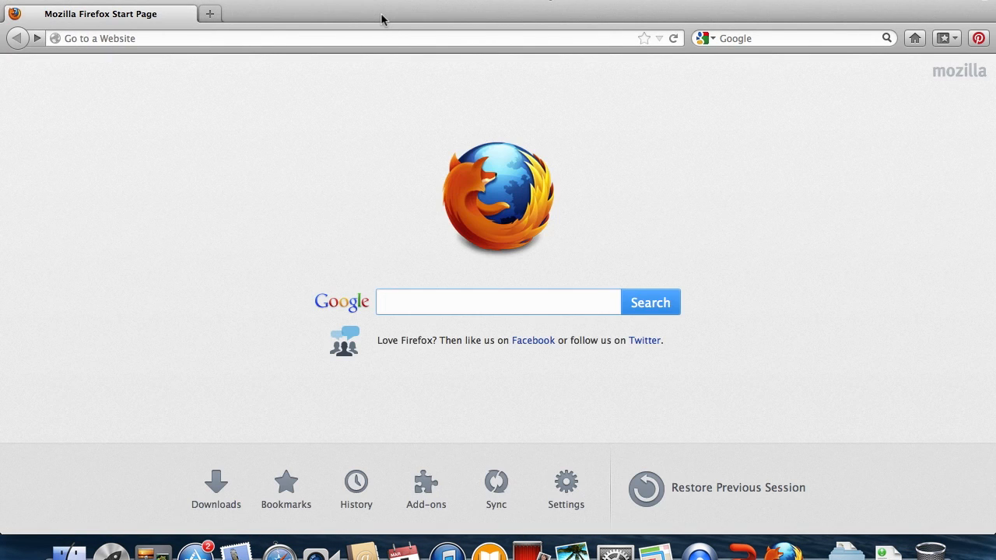